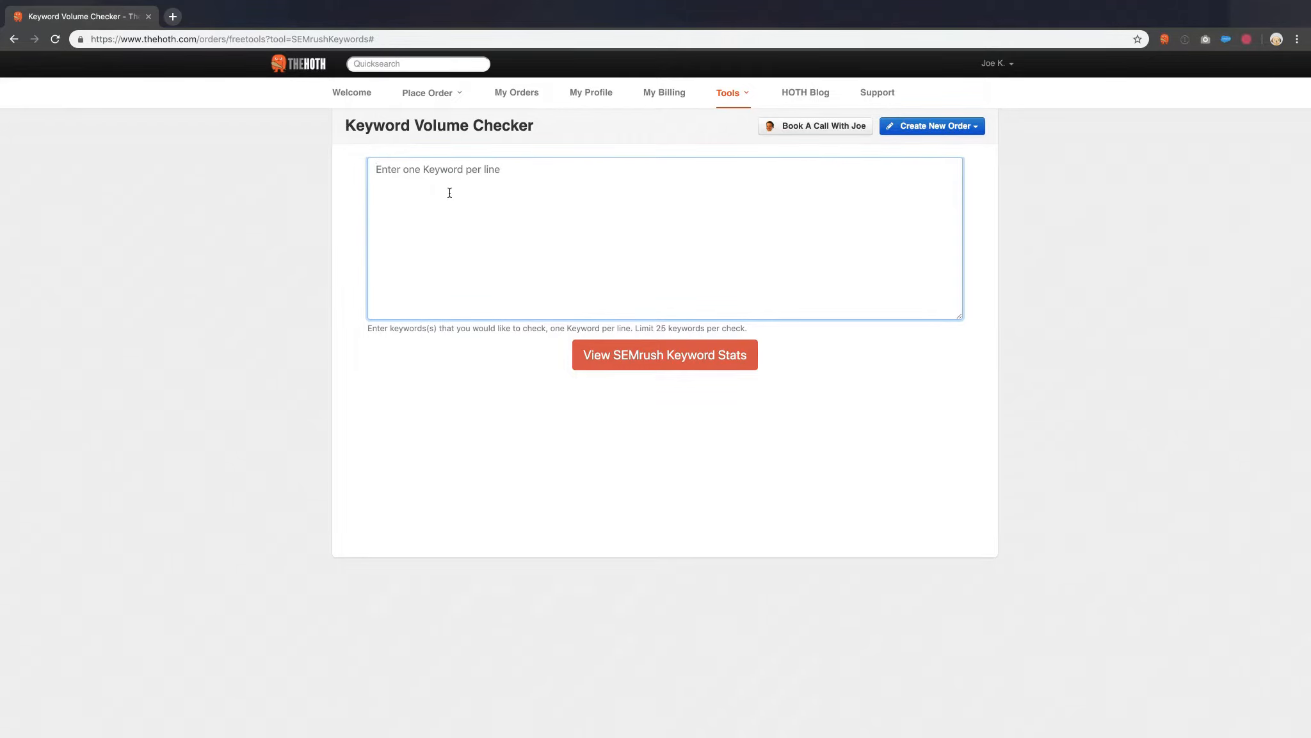
# Step: Enter mittens, red mittens, blue mittens and kitten mittens, then fetch their SEMrush keyword stats
pyautogui.write('mittens')
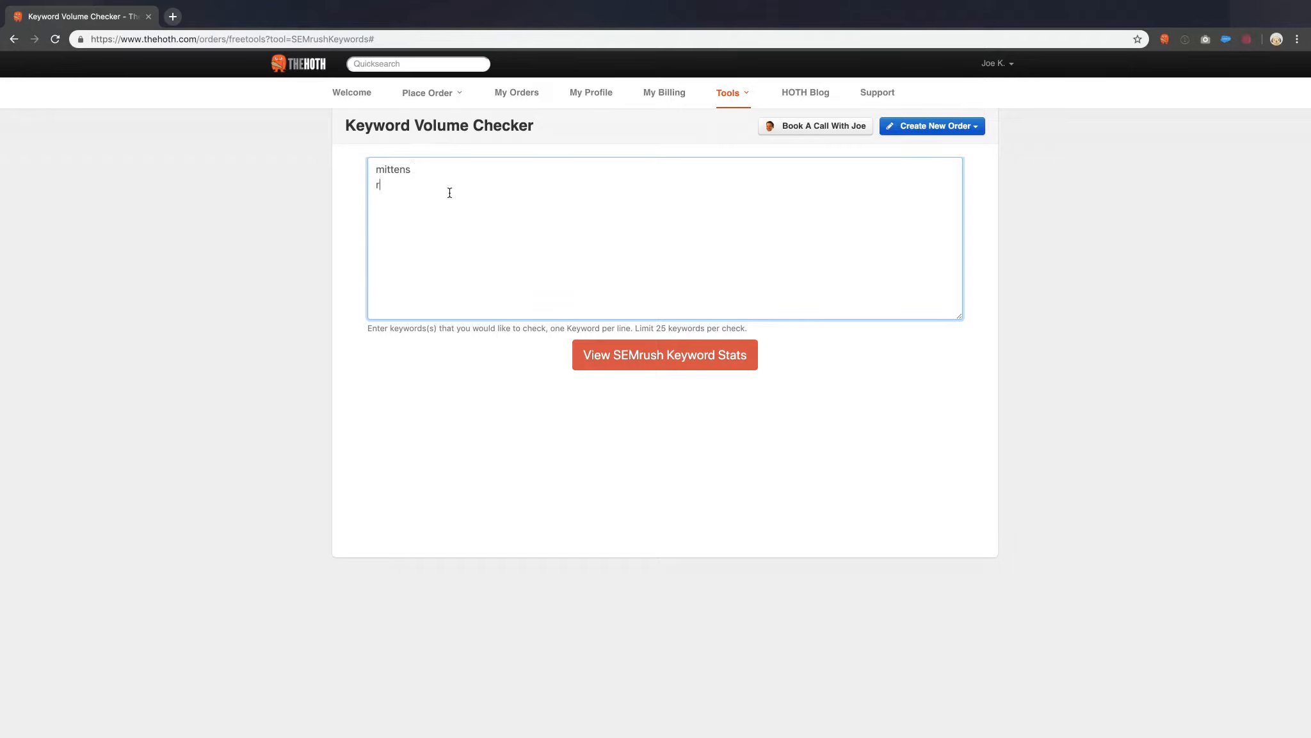
pyautogui.write('ed mittens')
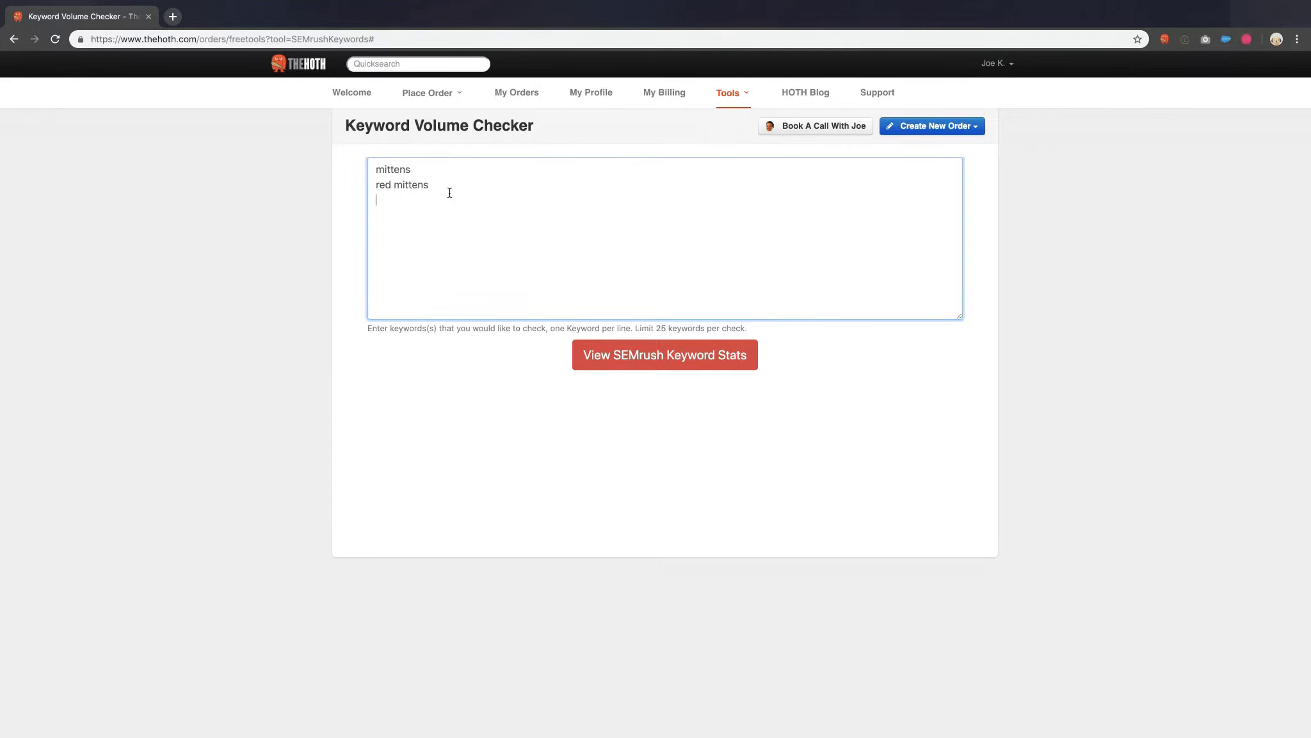
pyautogui.write('blue mitt')
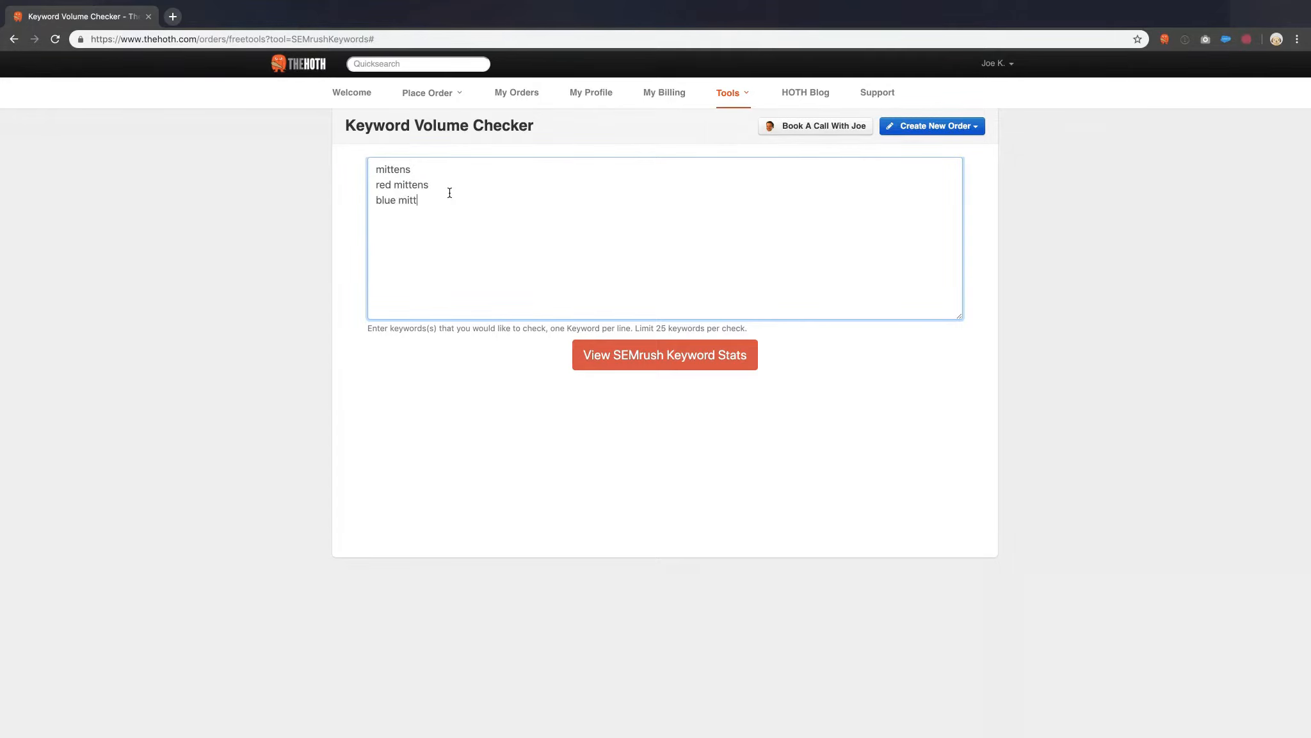
pyautogui.write('ens')
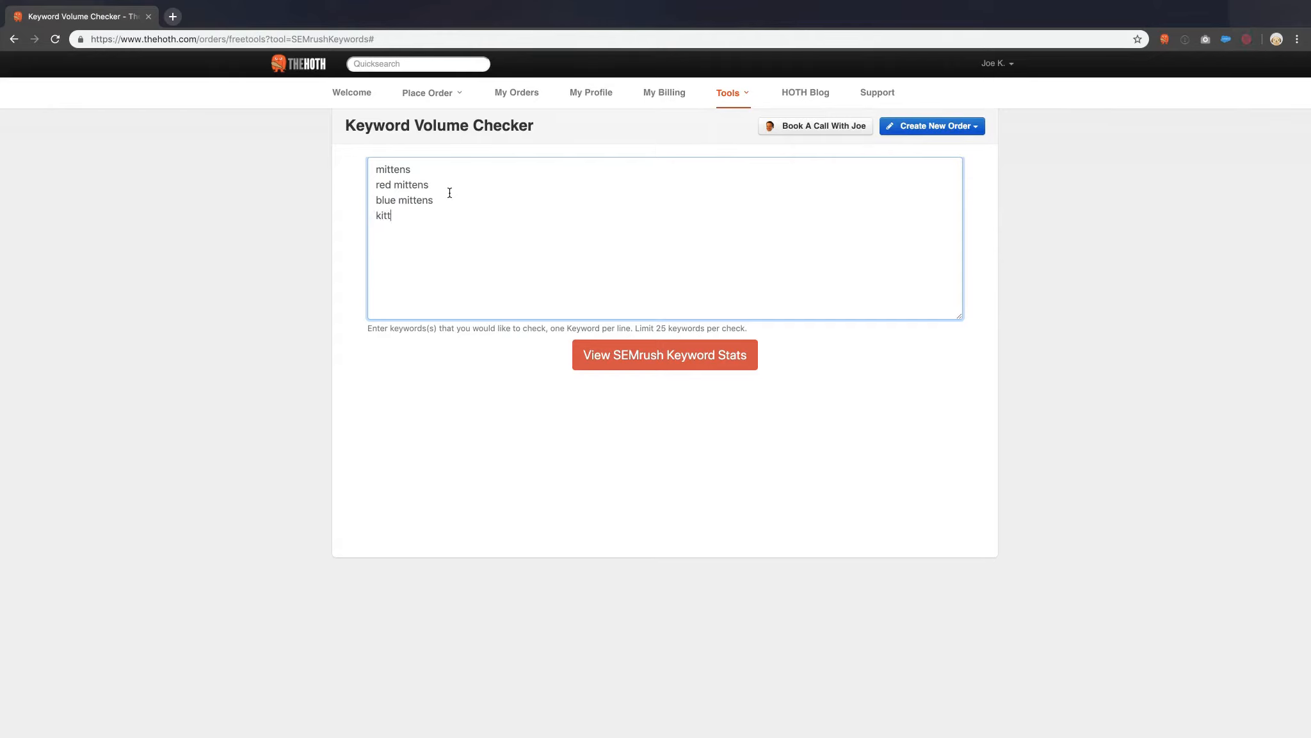
pyautogui.click(664, 355)
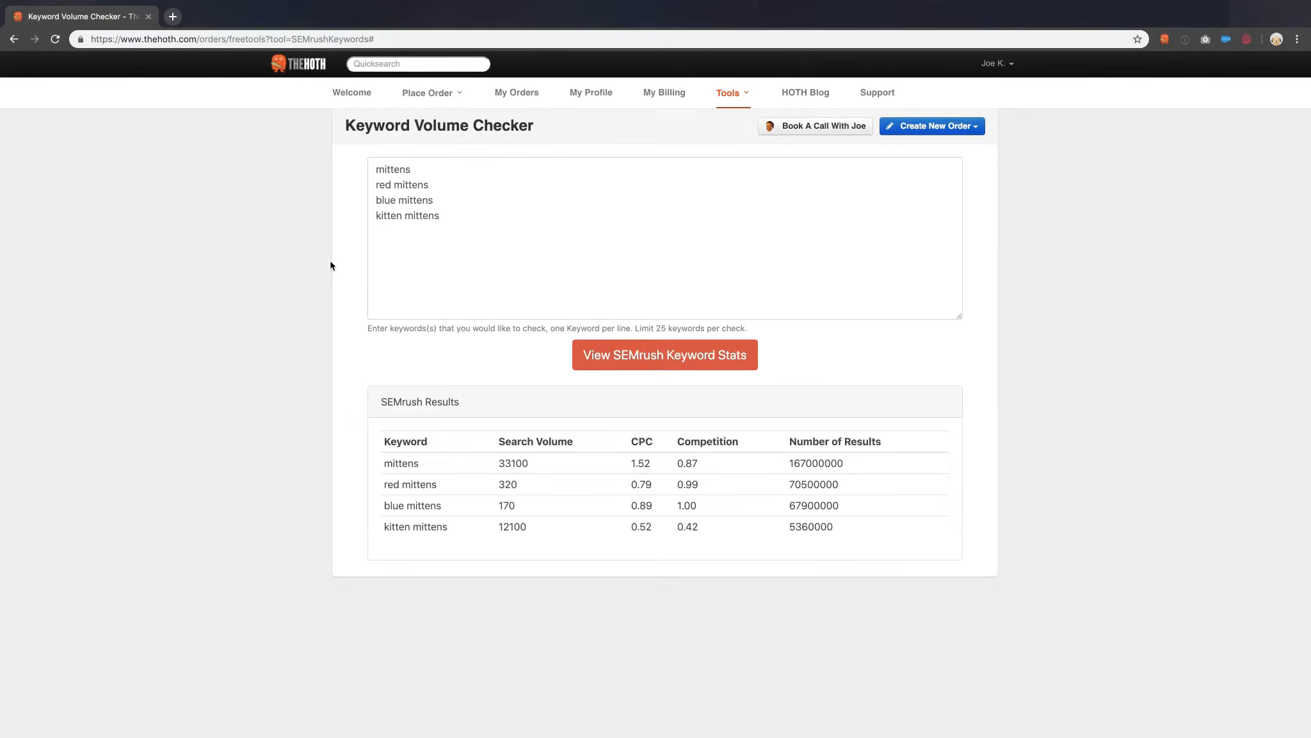
pyautogui.moveTo(549, 447)
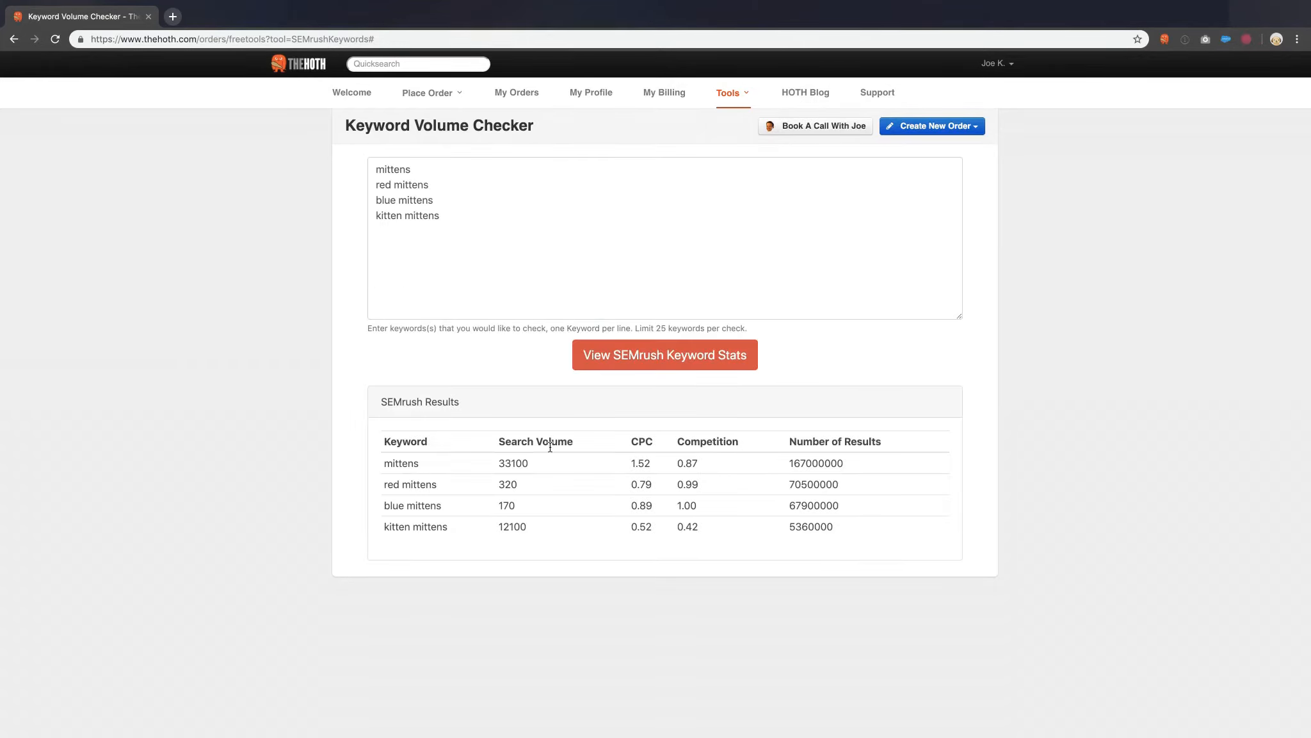
pyautogui.moveTo(493, 505)
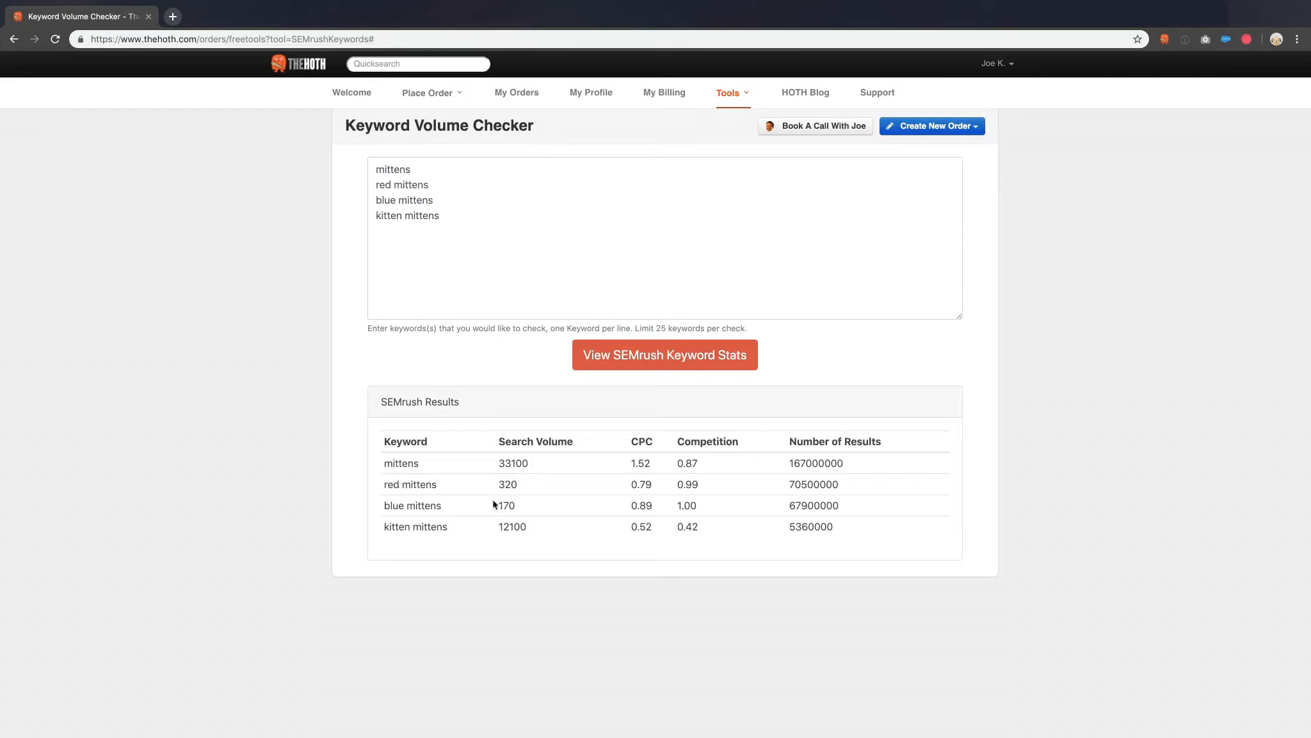
pyautogui.moveTo(519, 461)
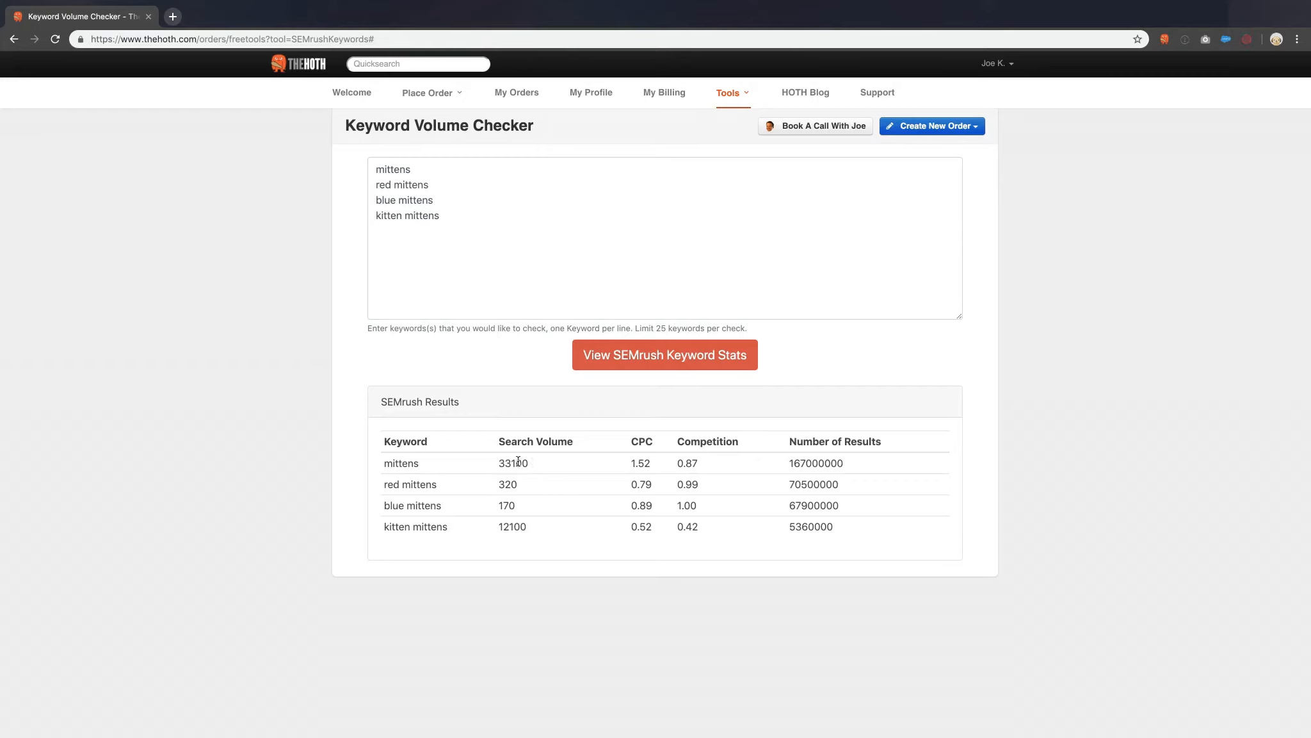
pyautogui.moveTo(507, 482)
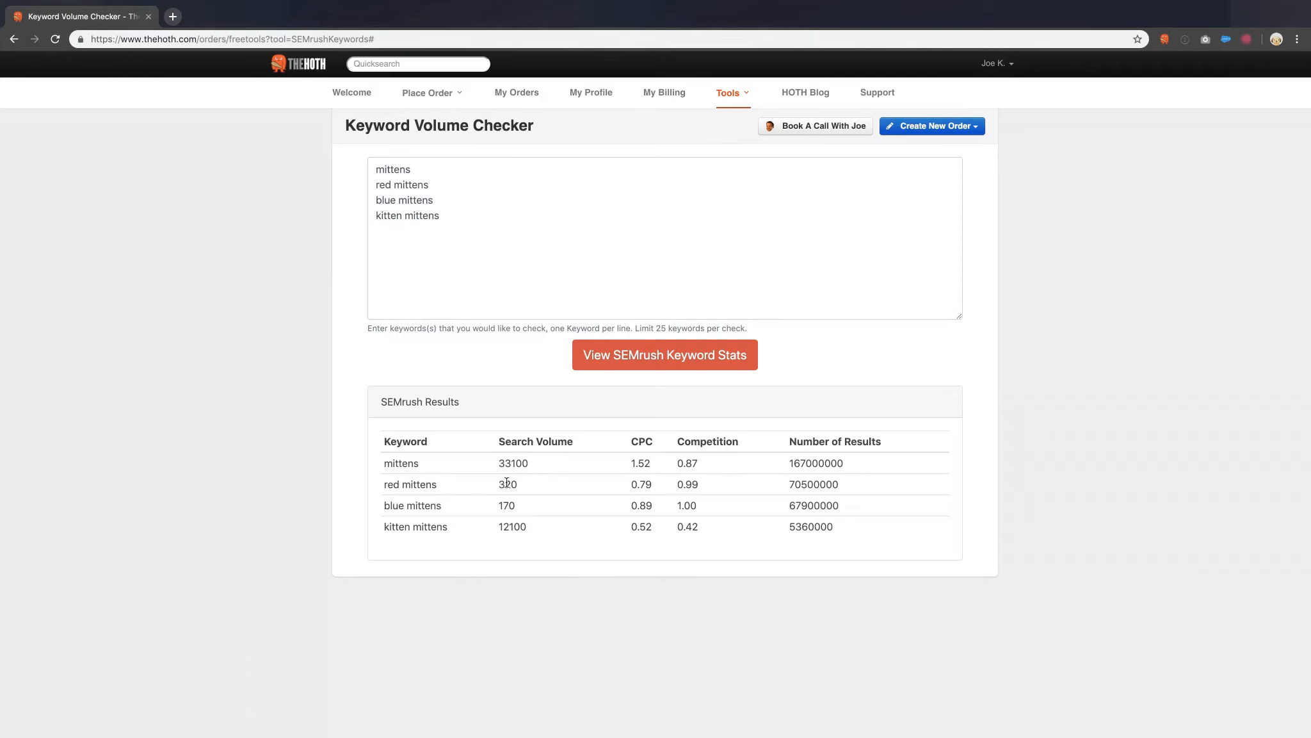
pyautogui.moveTo(562, 505)
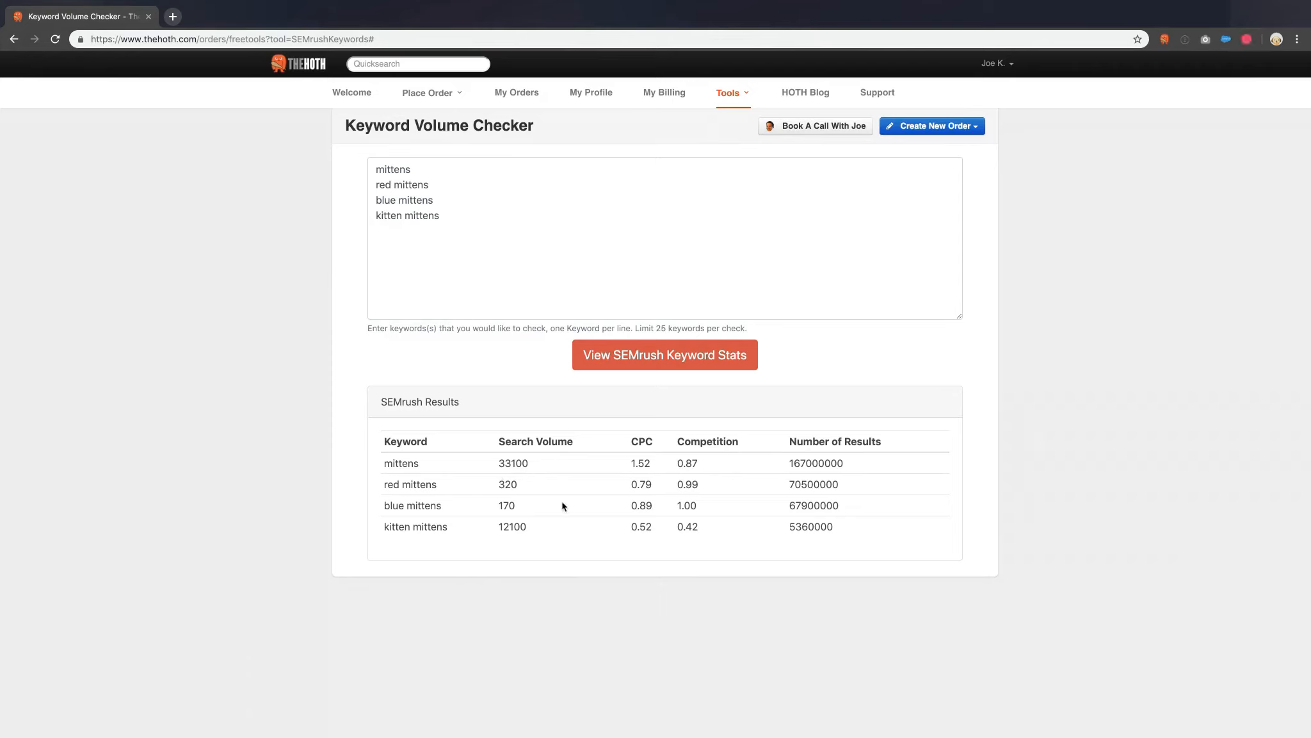
pyautogui.moveTo(537, 529)
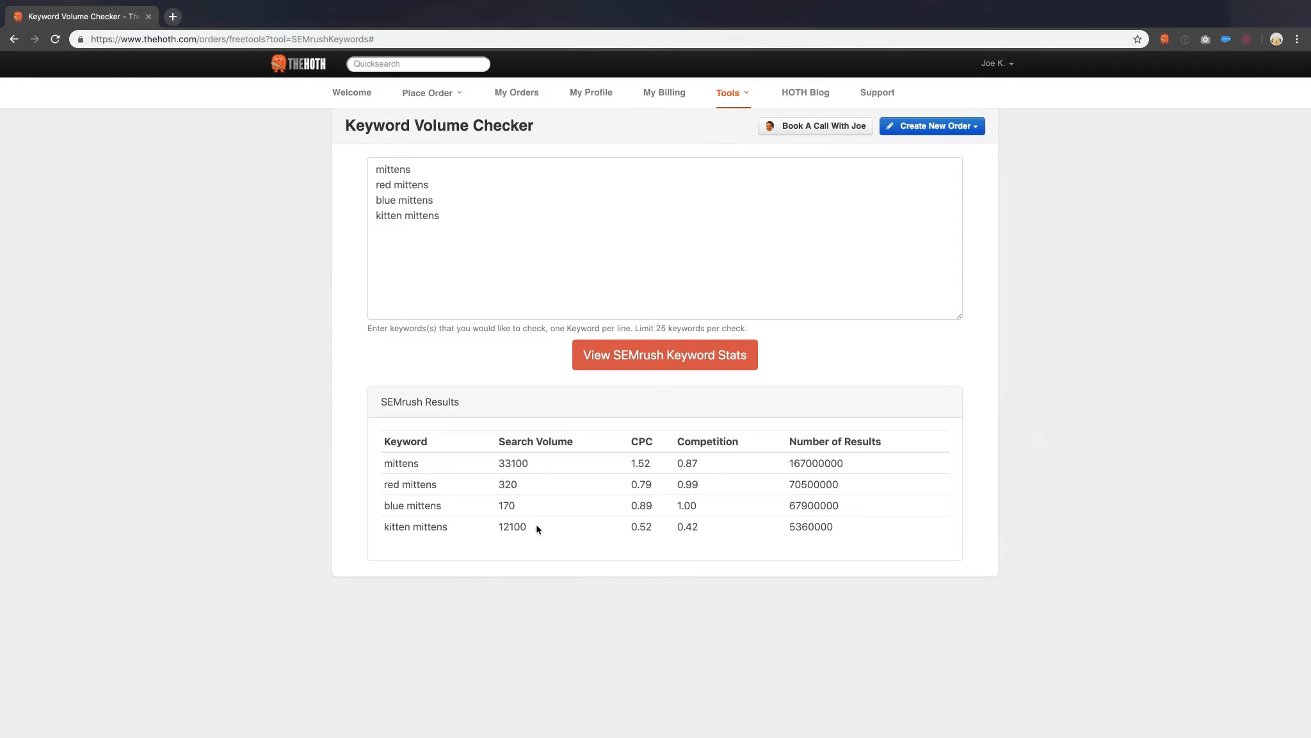
pyautogui.moveTo(466, 478)
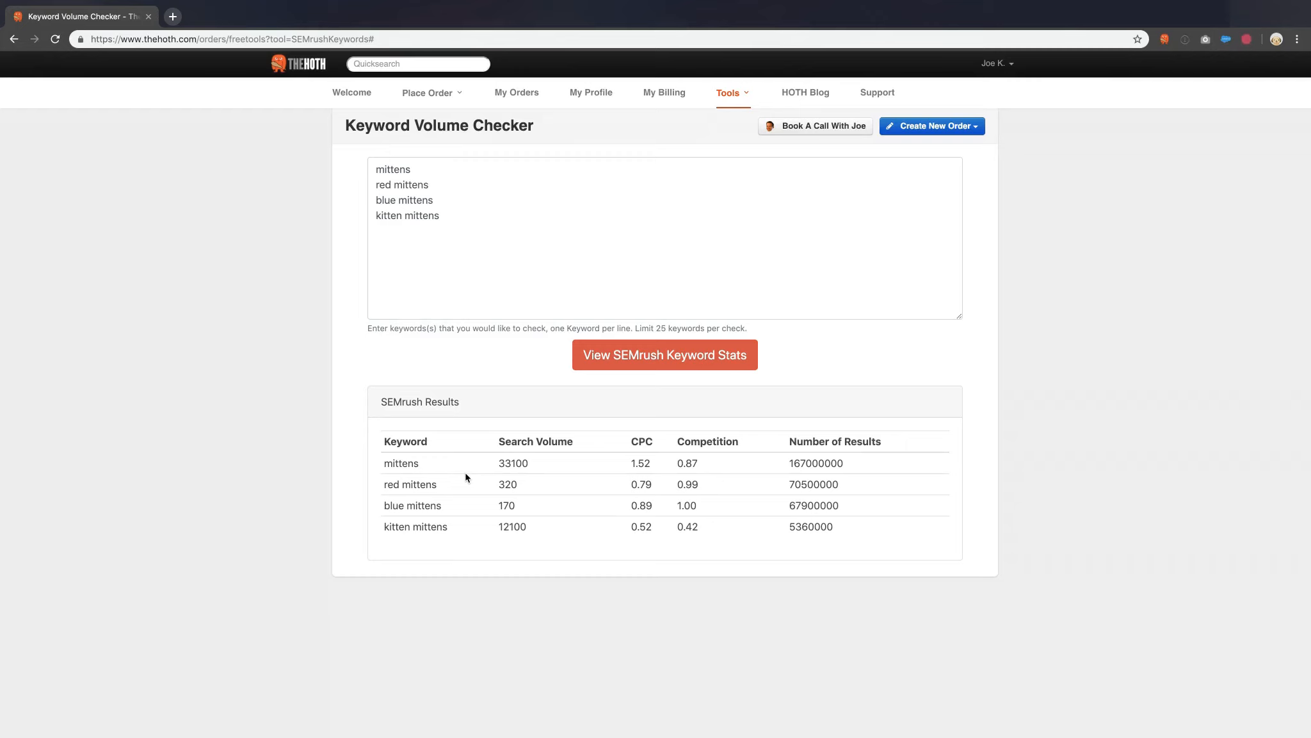
pyautogui.moveTo(495, 440)
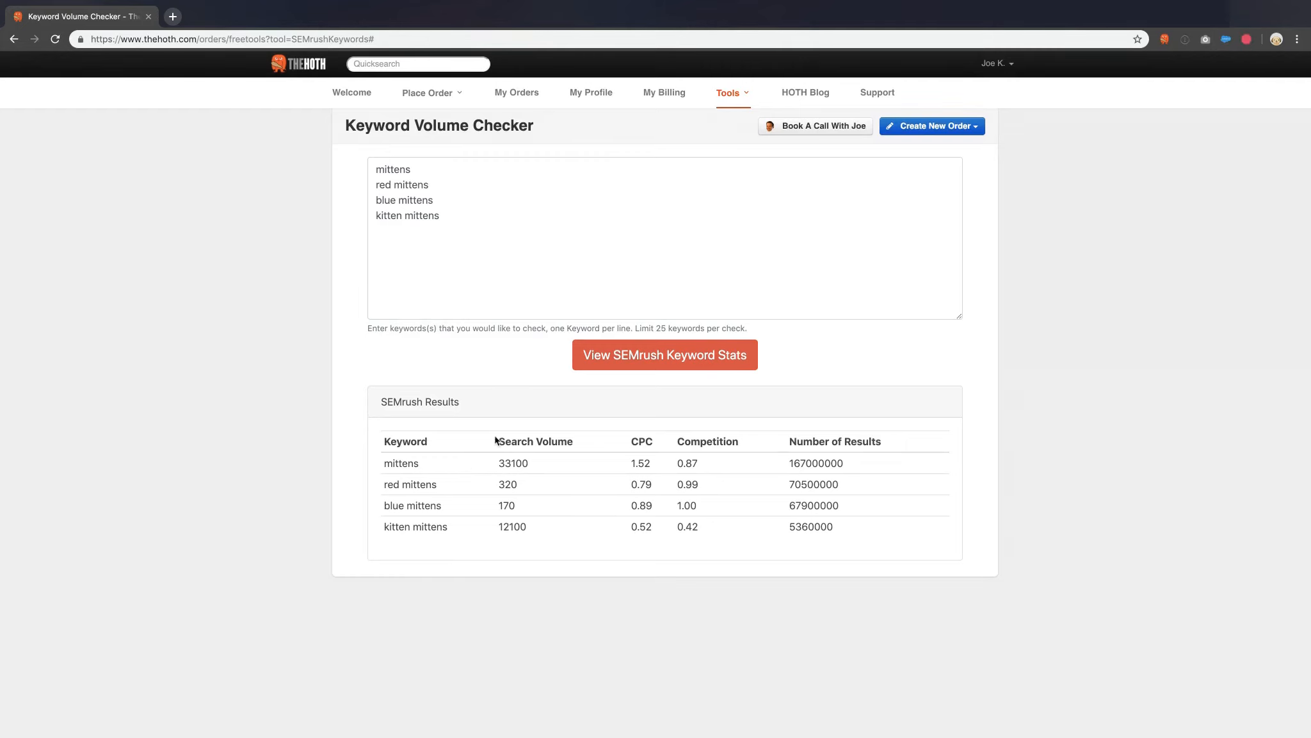
pyautogui.moveTo(784, 265)
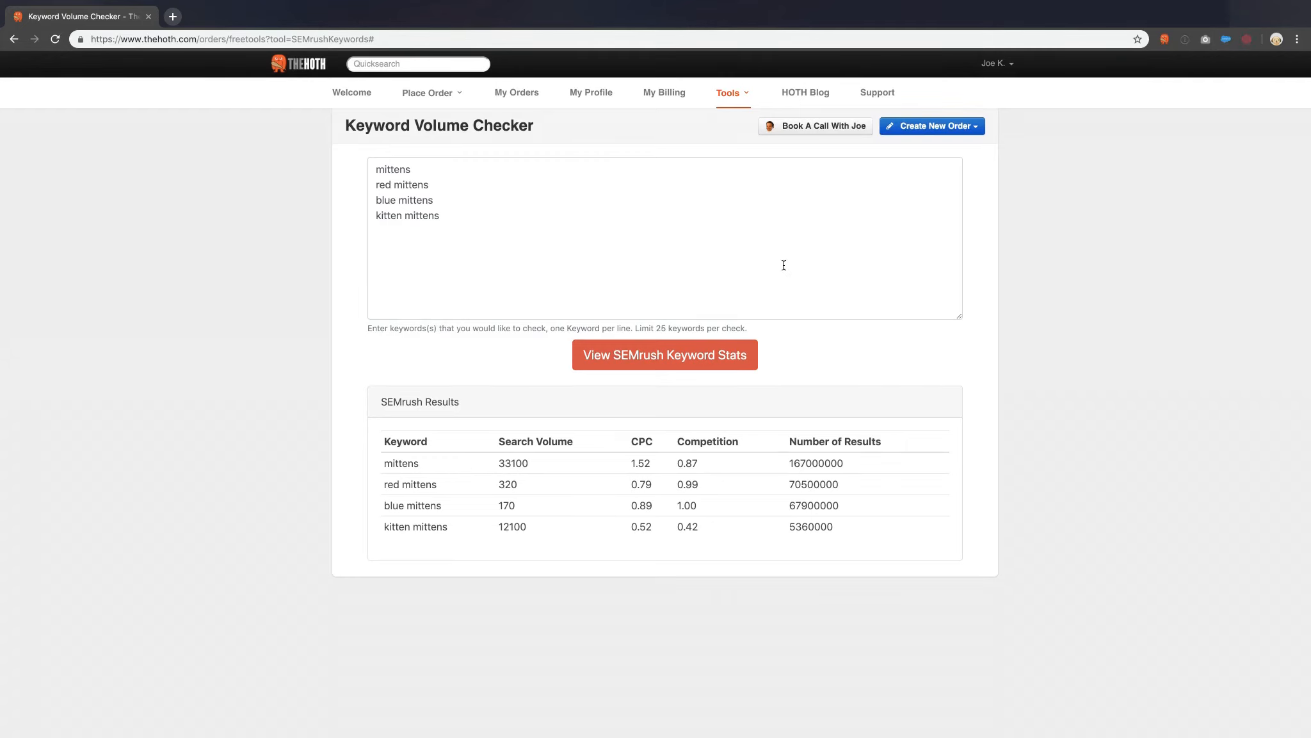